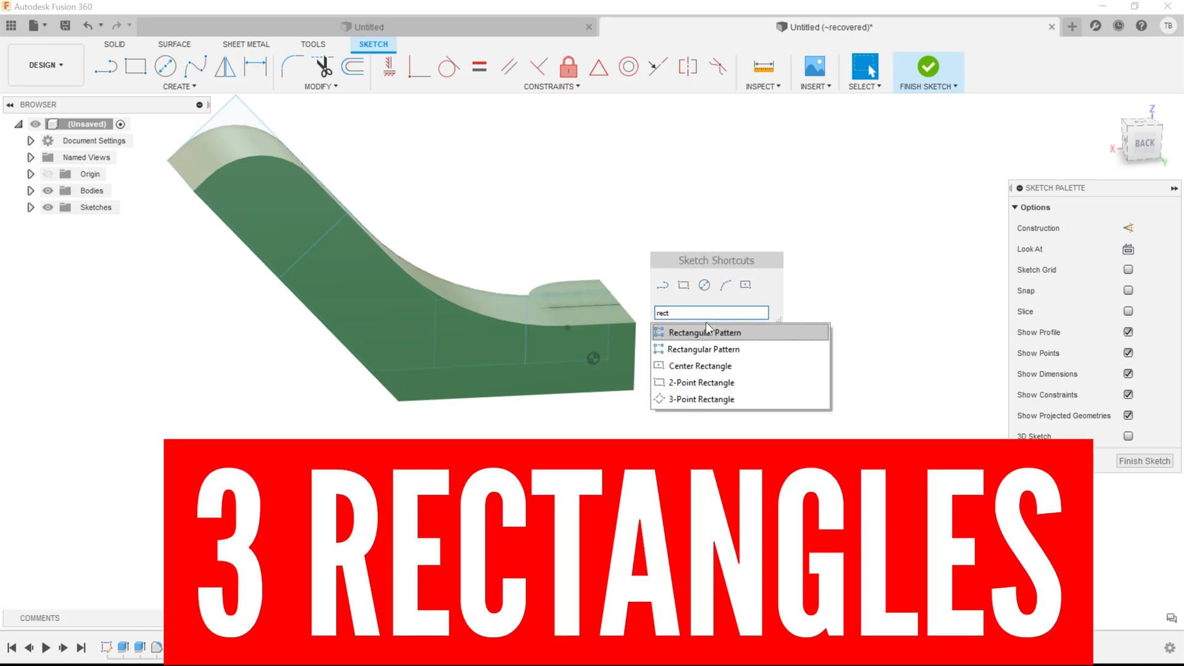
mouse_move(704, 399)
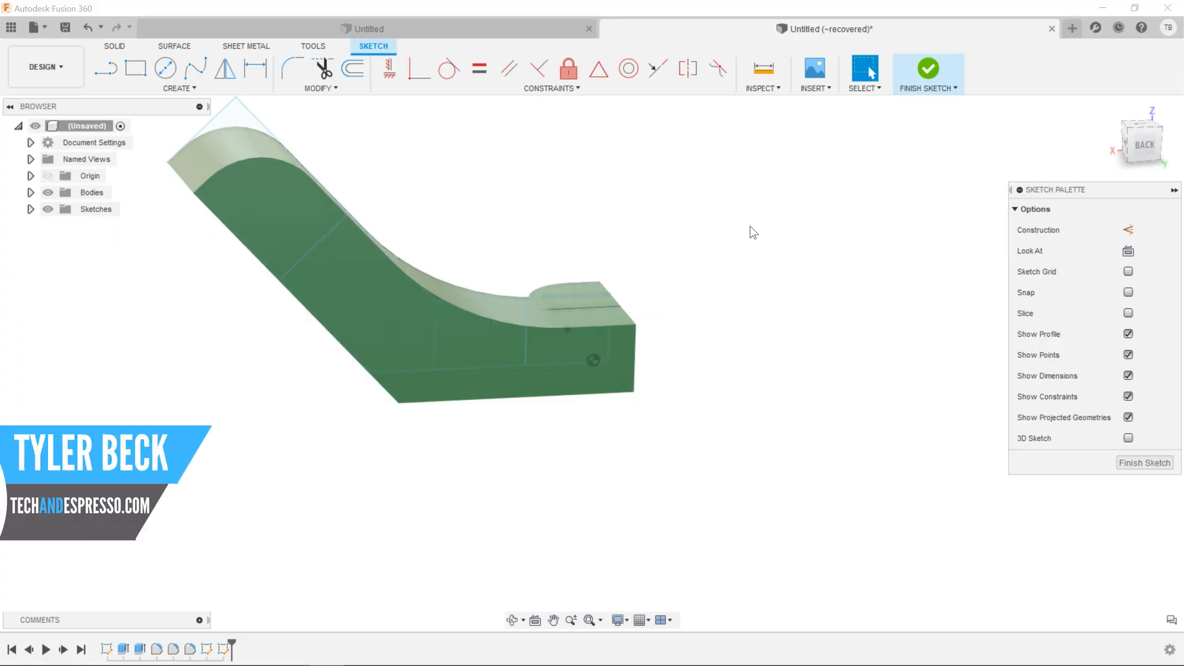
- Start a new blank design and begin a sketch on the front plane, reaching the rectangle shapes
left_click(381, 313)
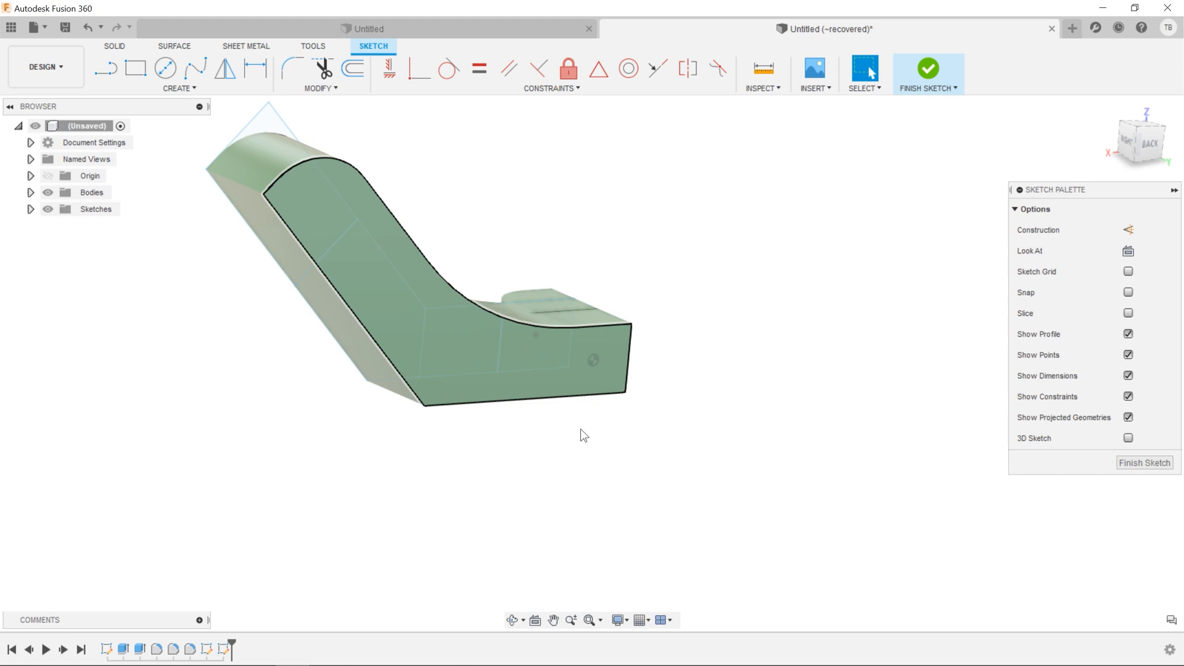
left_click(549, 397)
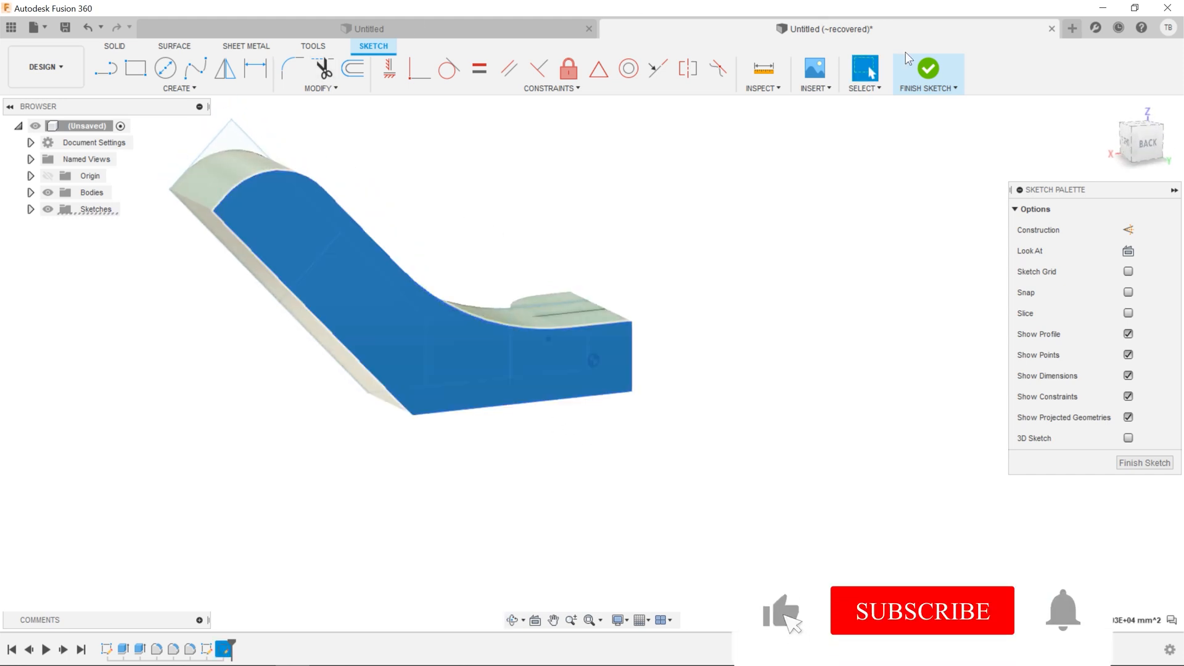
left_click(32, 27)
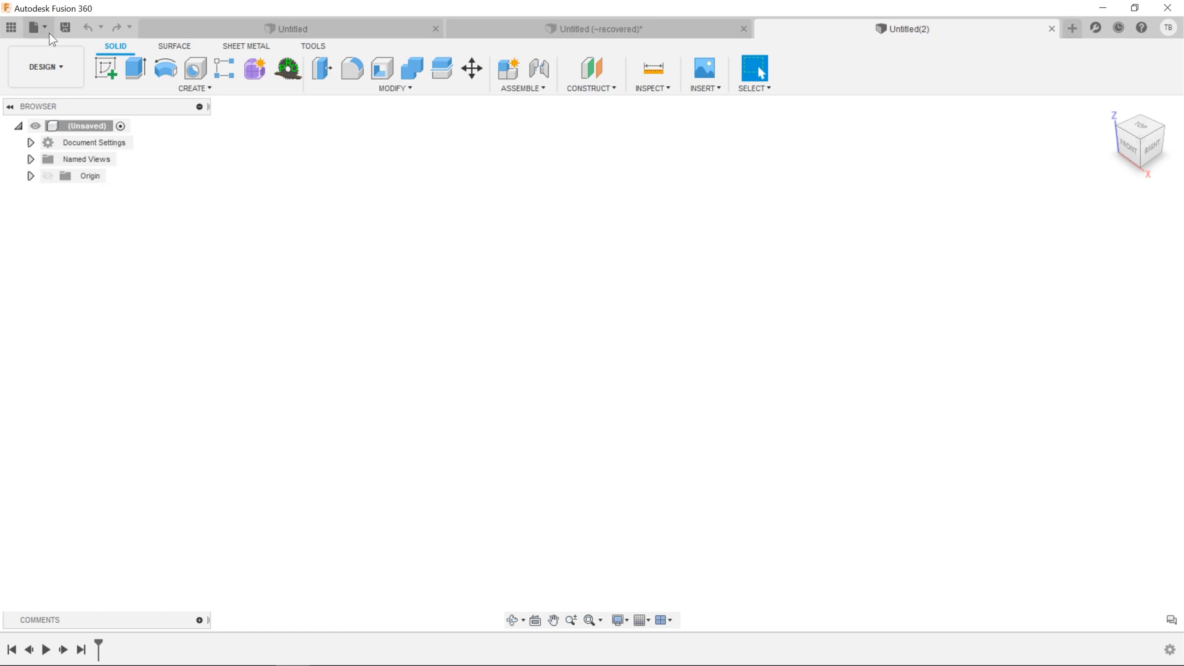
left_click(106, 68)
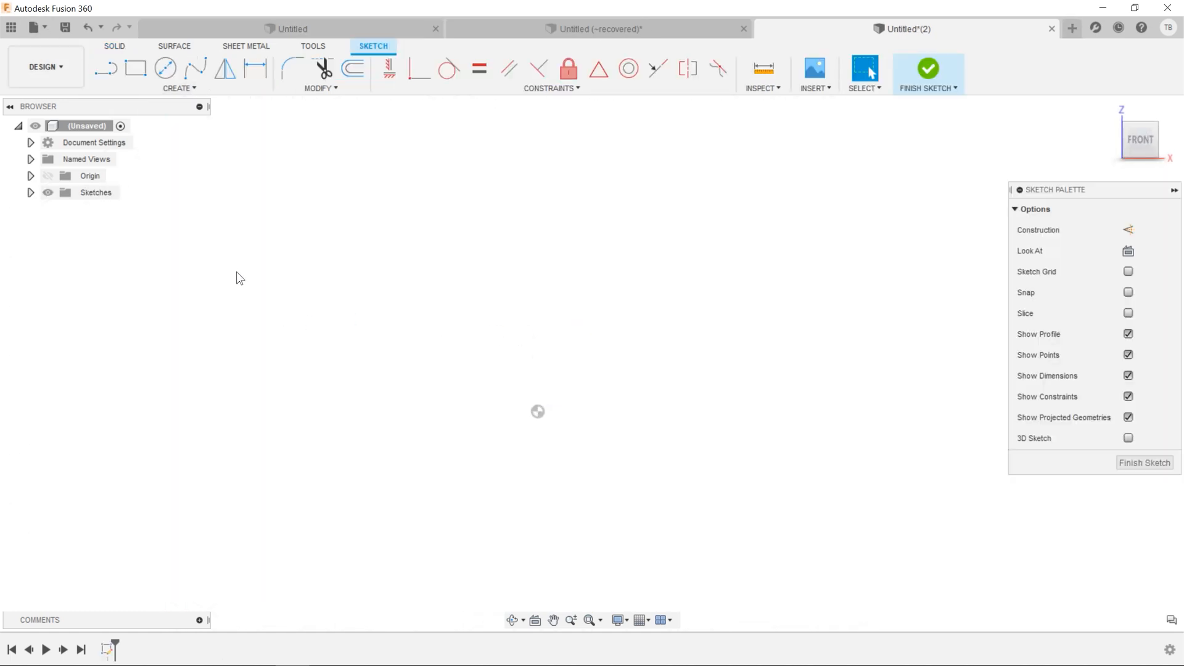
mouse_move(304, 251)
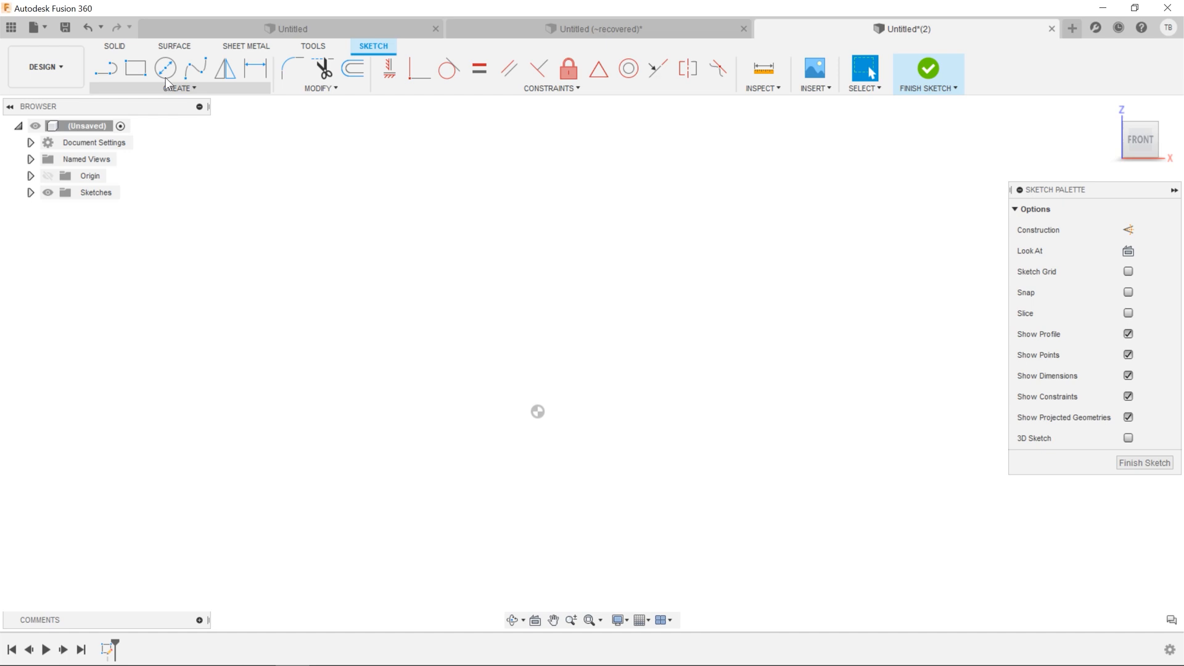
left_click(179, 87)
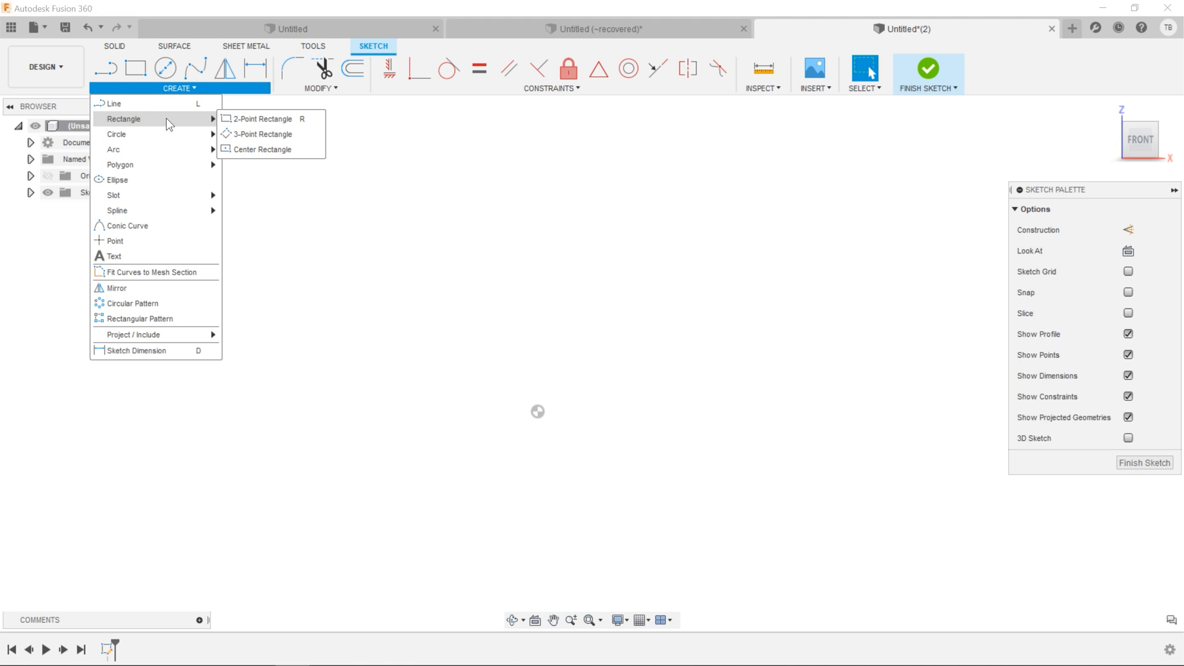
mouse_move(264, 123)
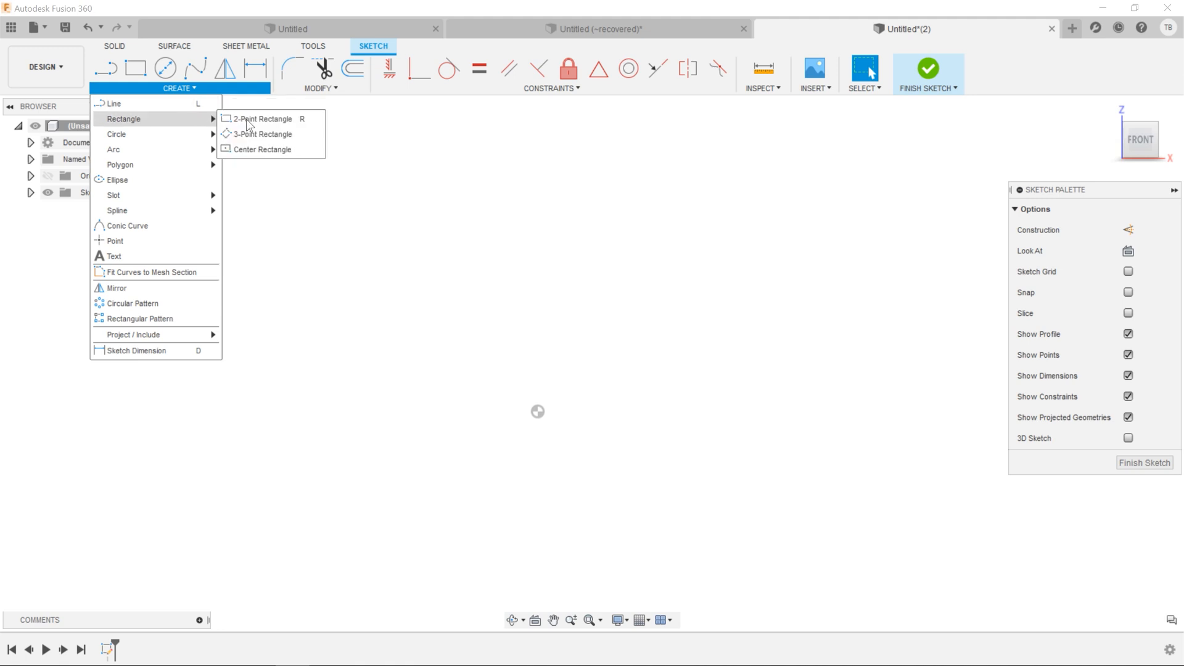
mouse_move(264, 120)
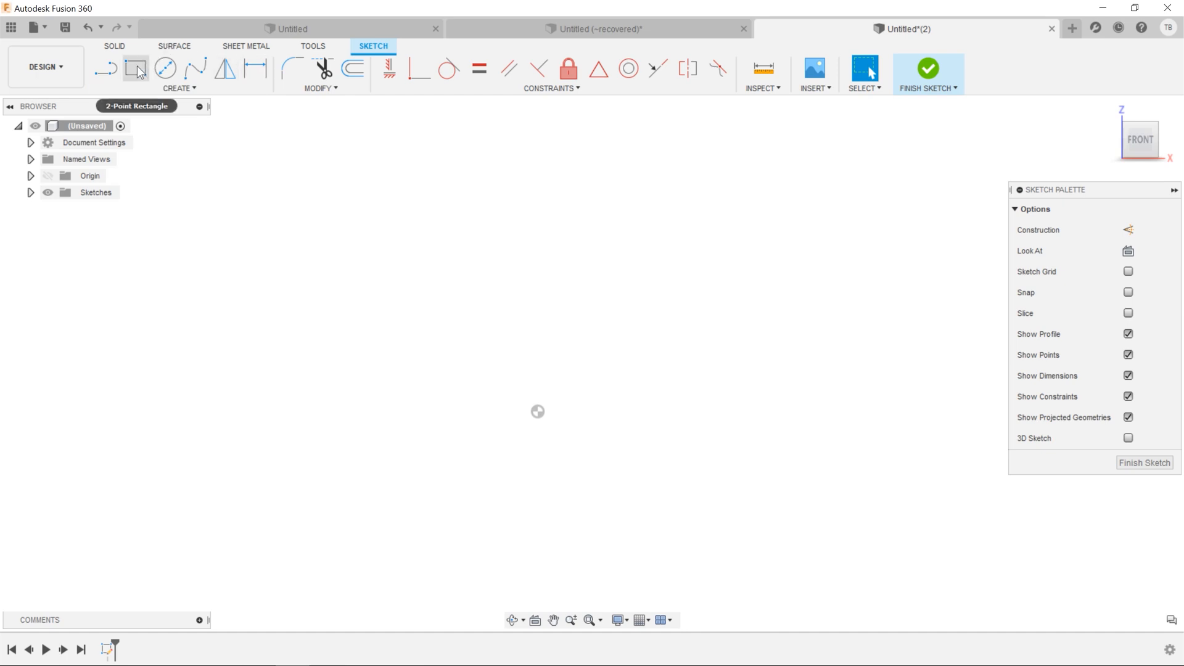
- Sketch a center rectangle from the origin as a square and launch Extrude
left_click(137, 68)
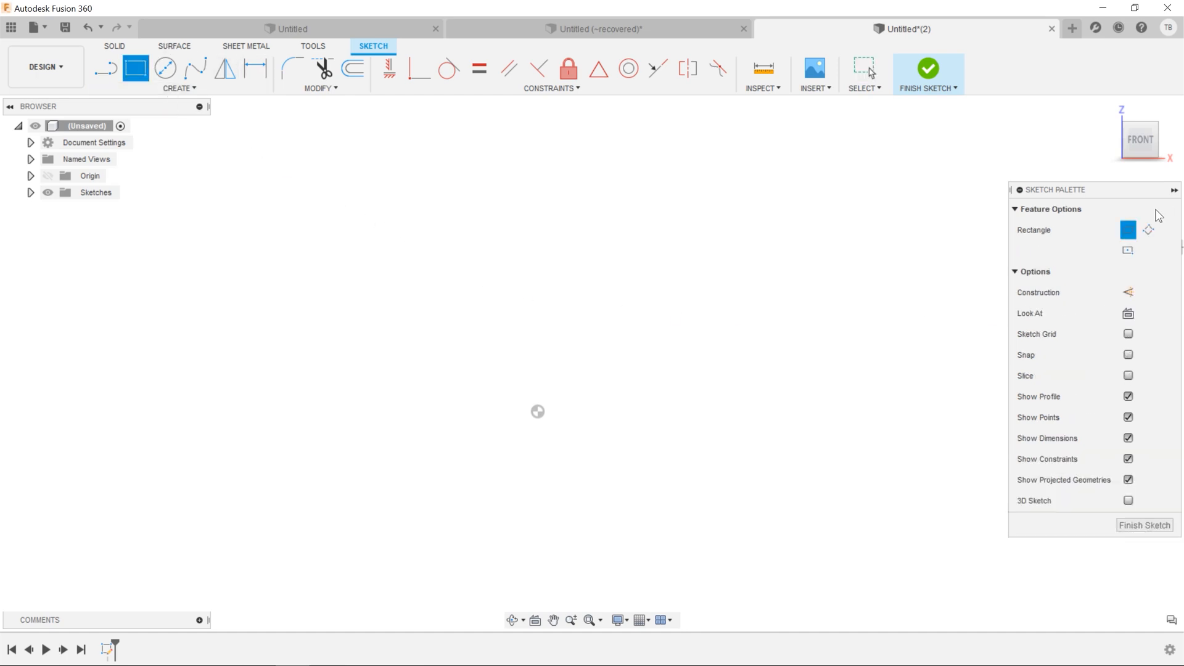
mouse_move(1128, 251)
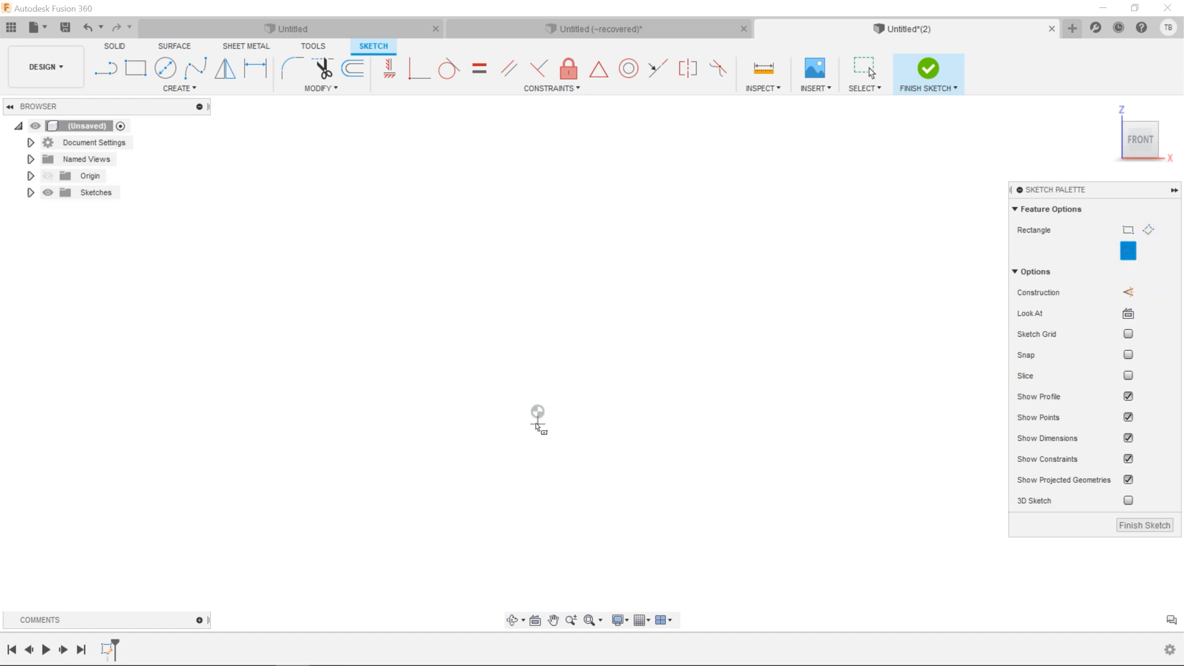
left_click_drag(536, 412, 693, 269)
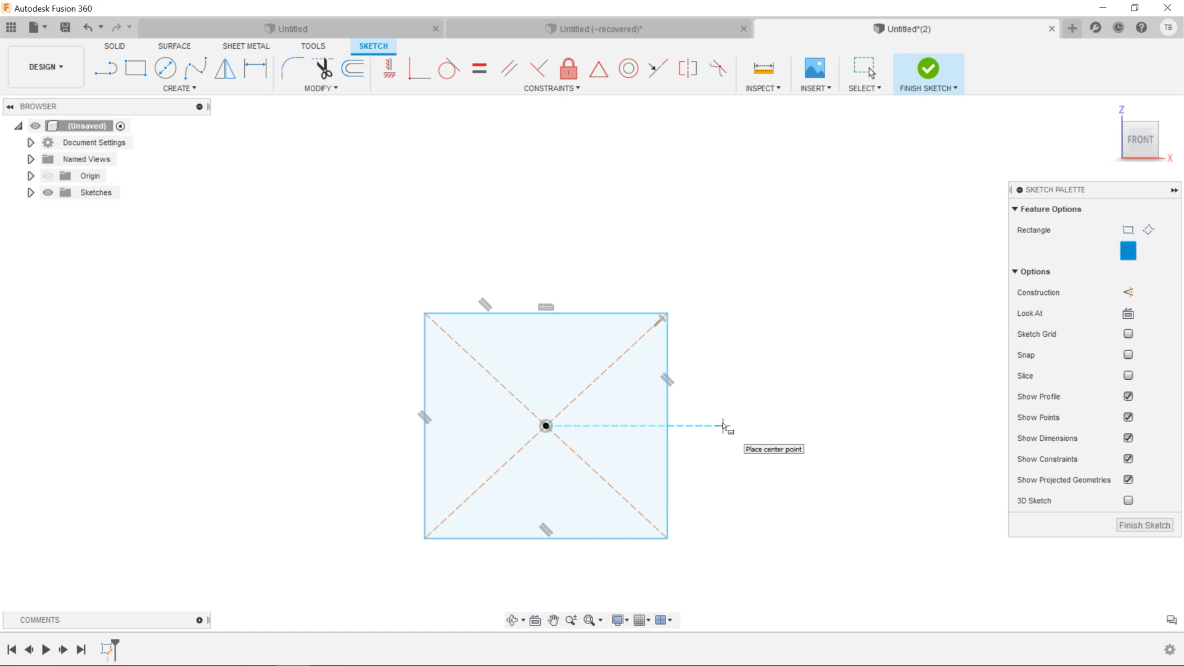
left_click(864, 67)
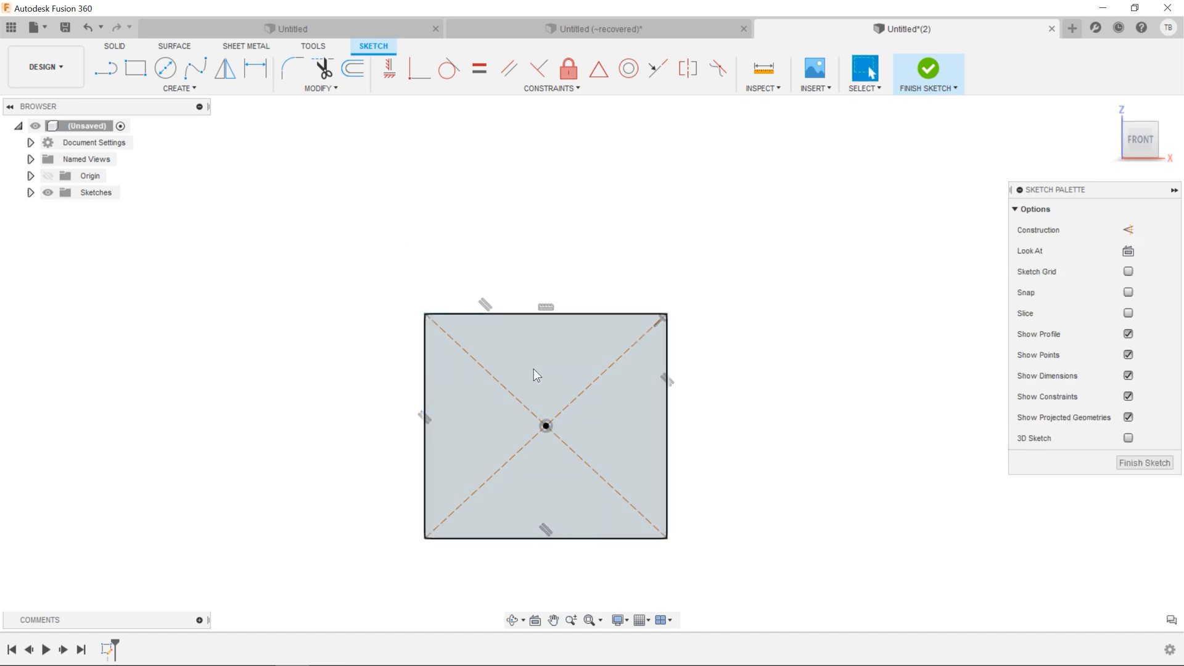
left_click(927, 69)
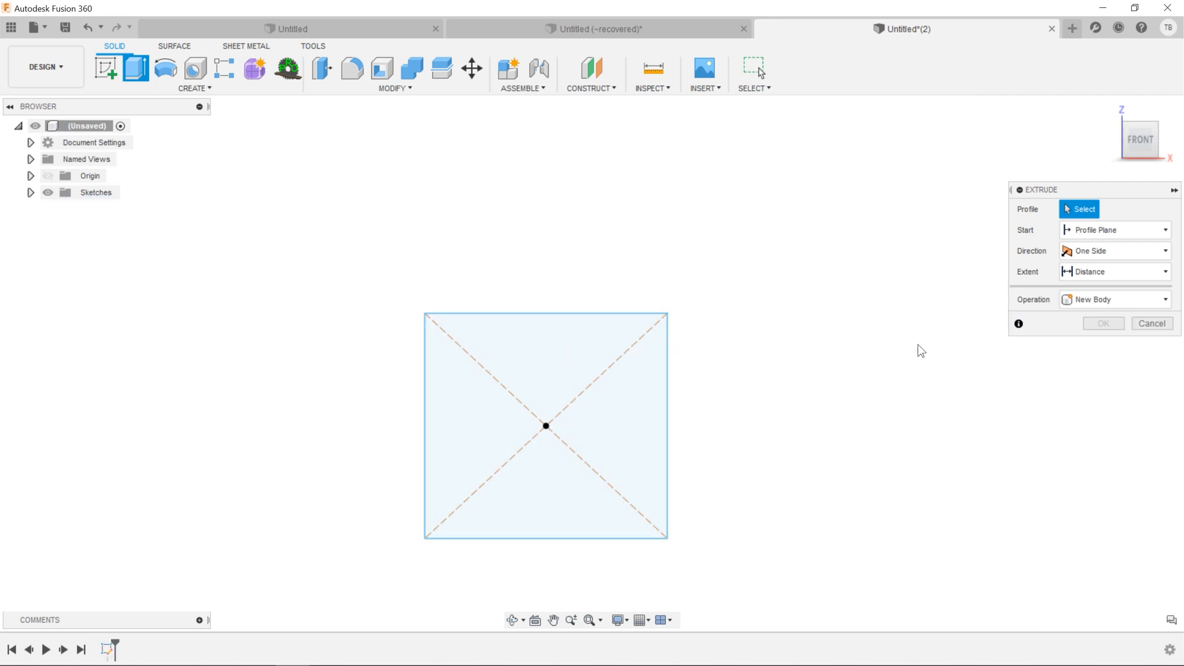
- Extrude the square profile symmetrically 30 mm each side into a solid block
left_click(545, 426)
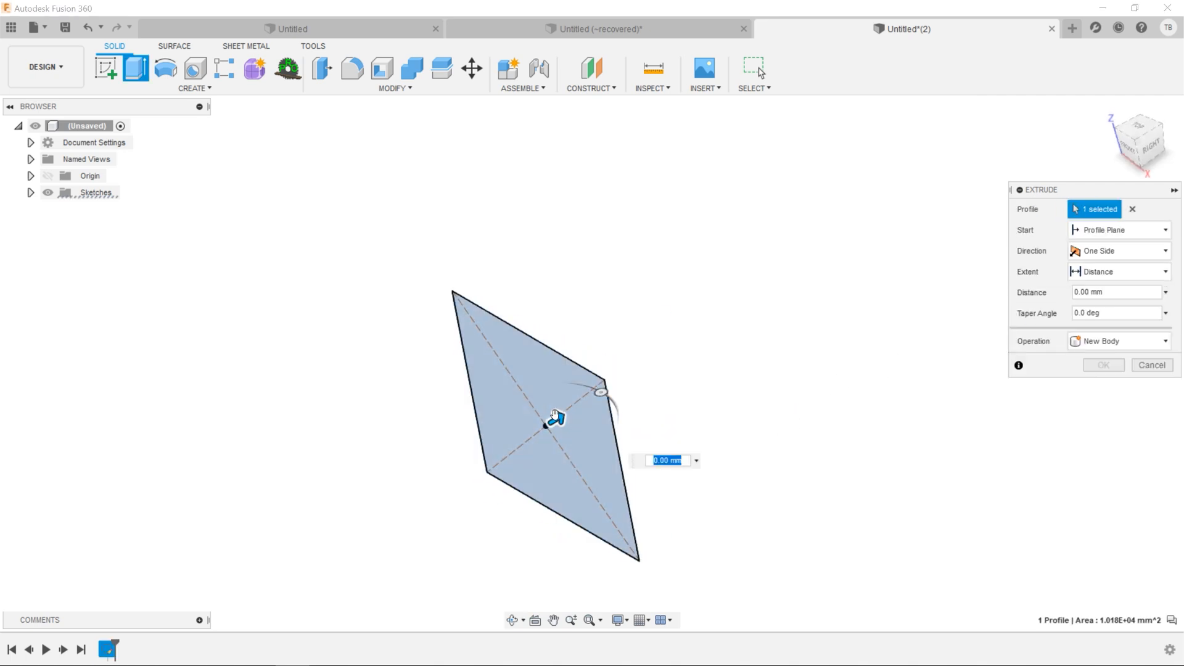
left_click(1117, 251)
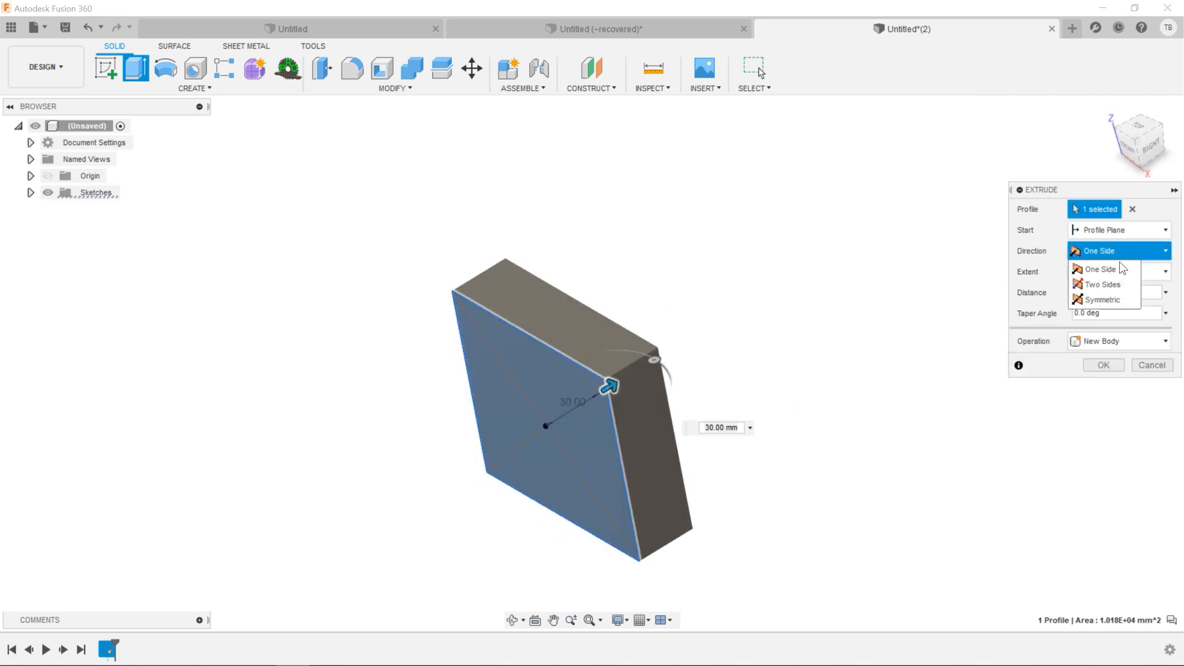
left_click(1103, 299)
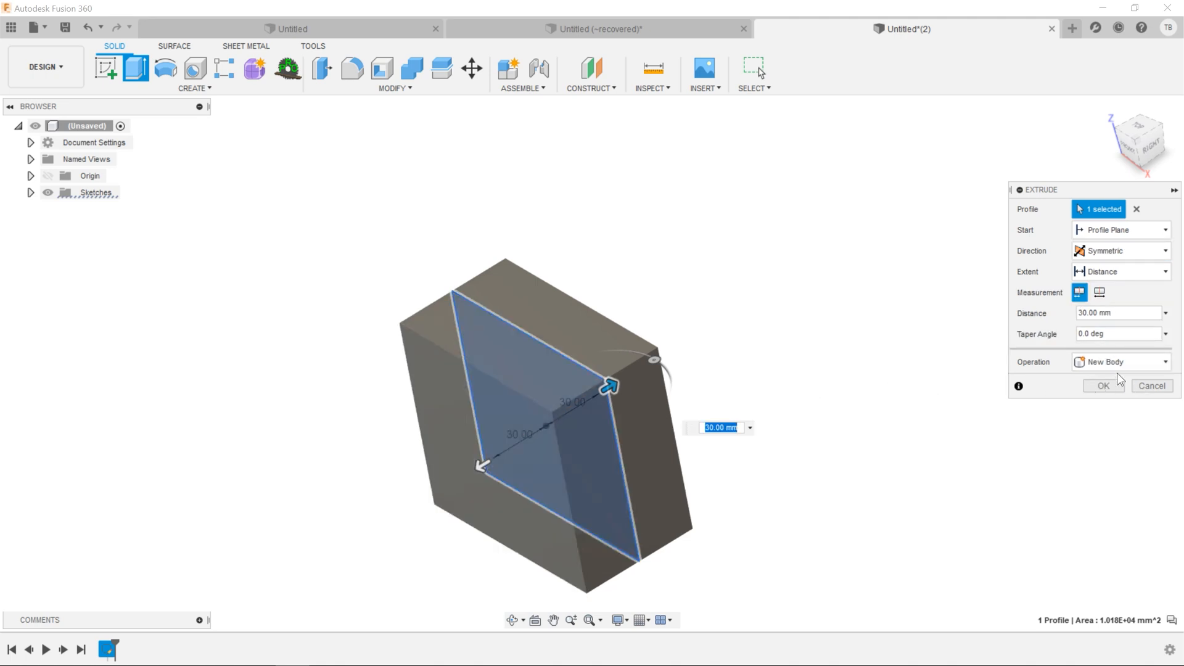
left_click(1103, 386)
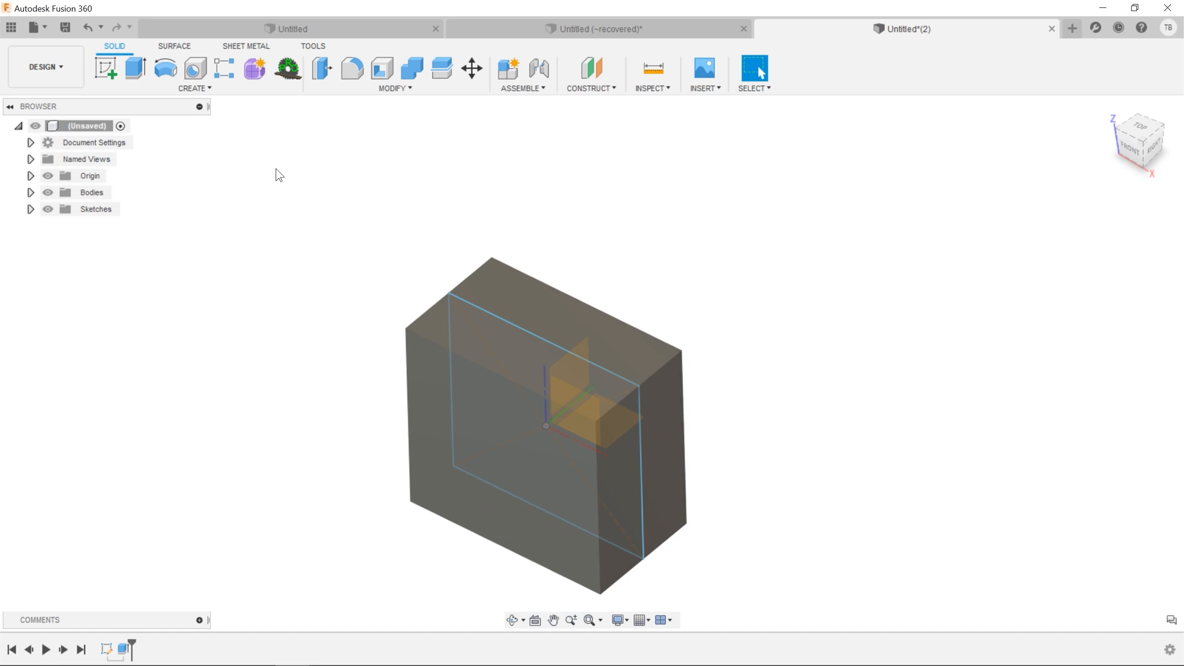
mouse_move(160, 210)
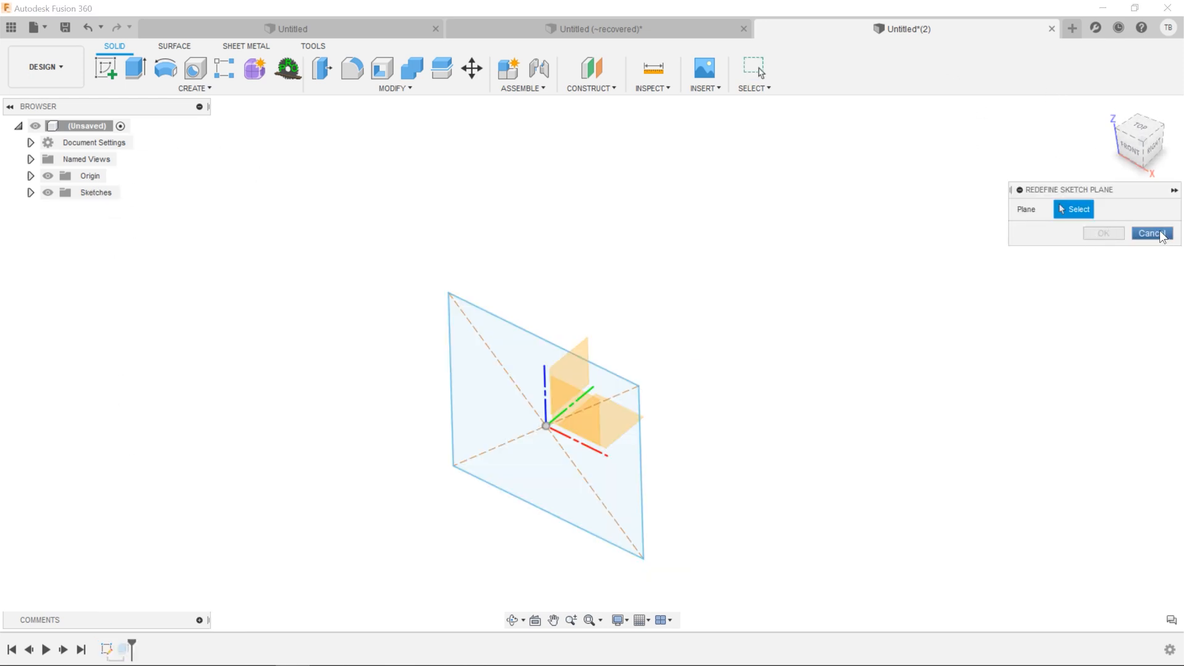
- Cancel redefining the sketch plane, expand Origin, and start a 2-Point Rectangle on the front face
left_click(1151, 233)
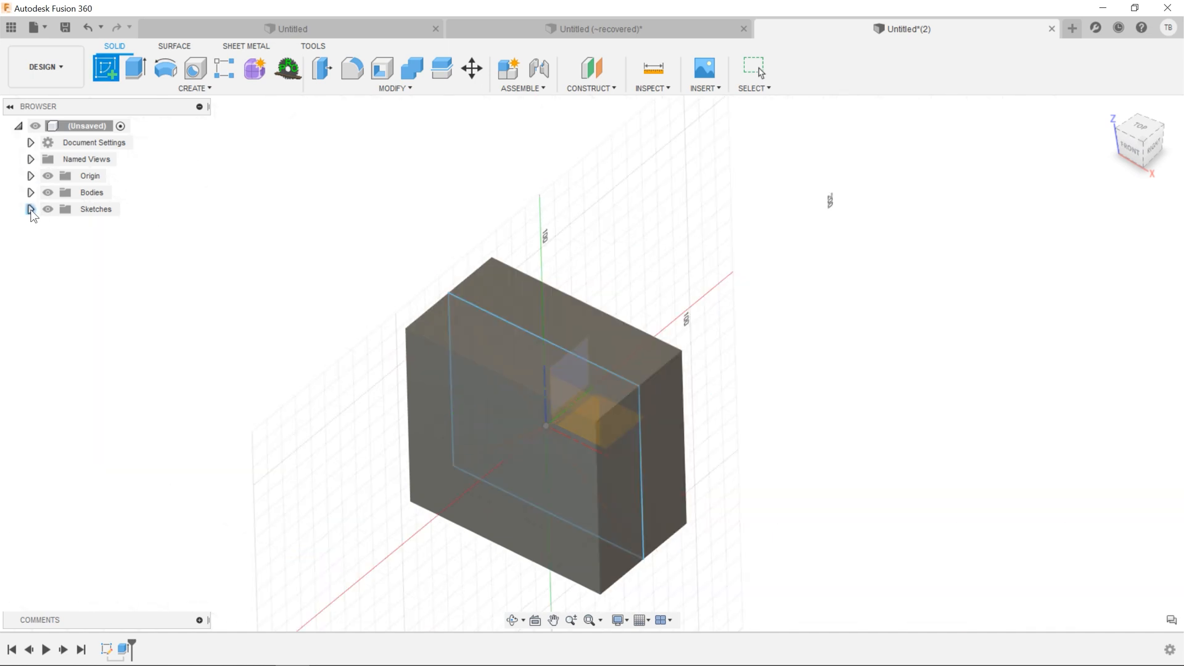
left_click(31, 175)
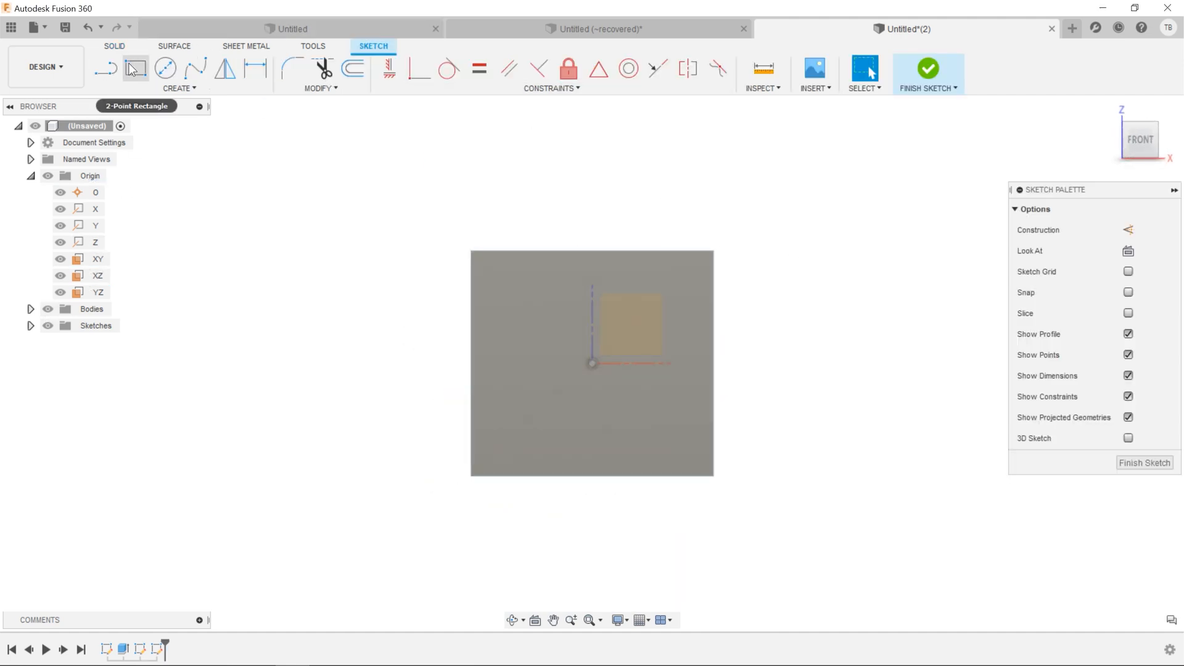
left_click(136, 67)
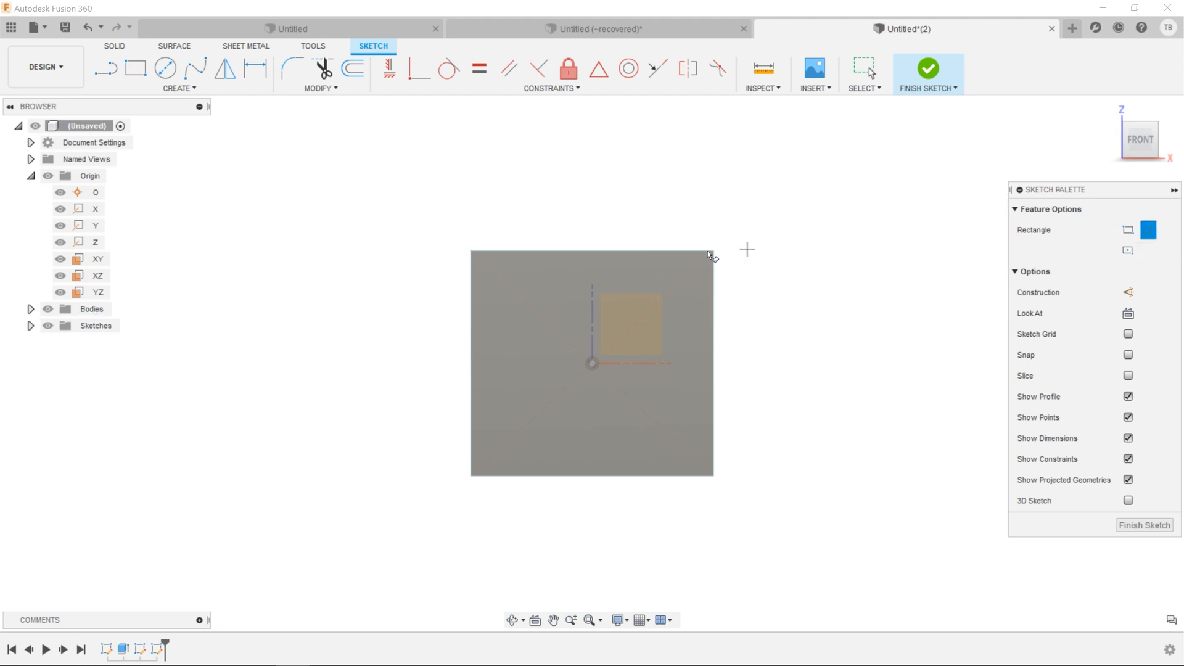
- Draw a 2-point rectangle beside the block's face and an angled rectangle off its right edge
left_click_drag(714, 253, 971, 475)
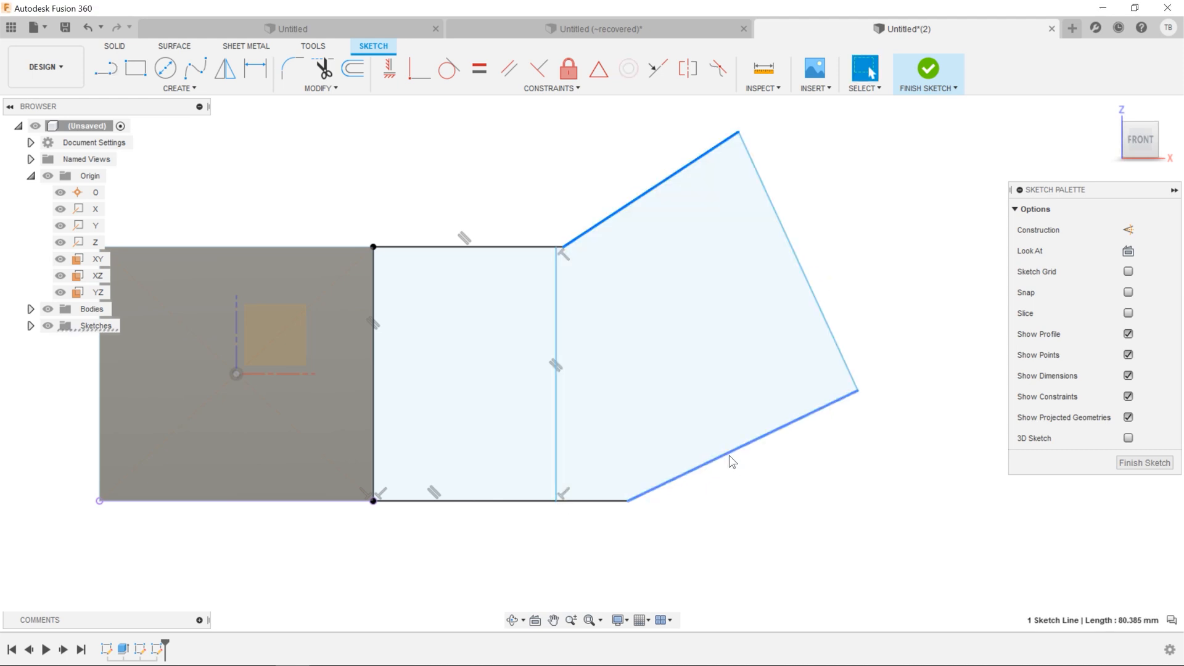
left_click(479, 68)
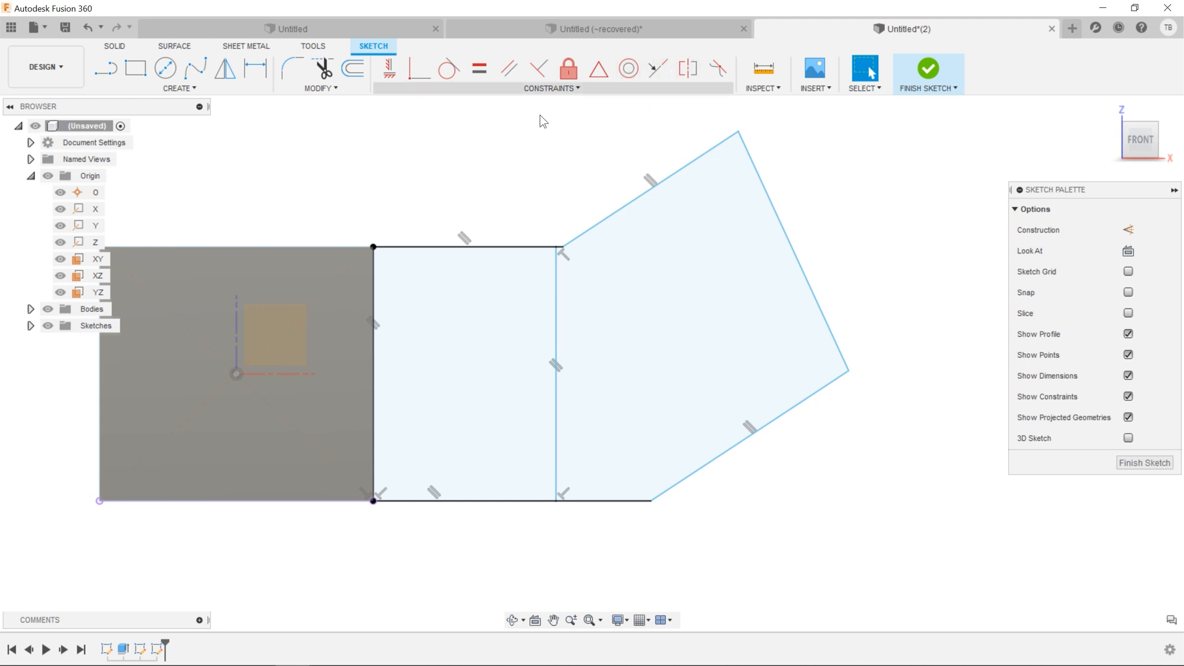
left_click(750, 159)
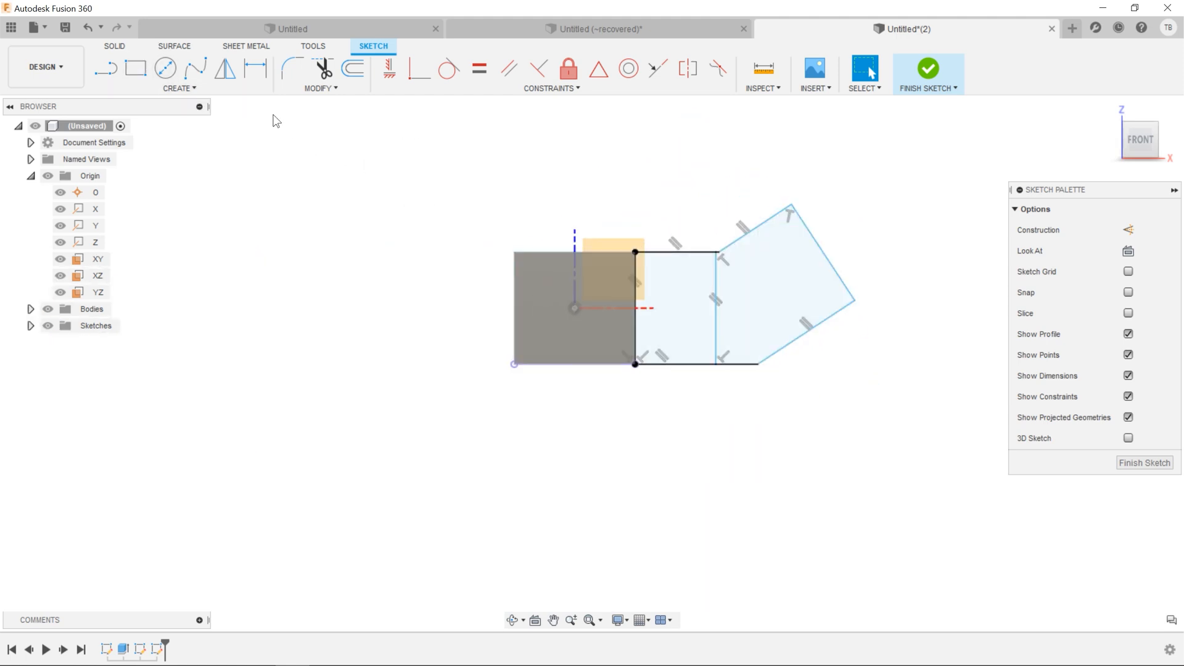
left_click(137, 68)
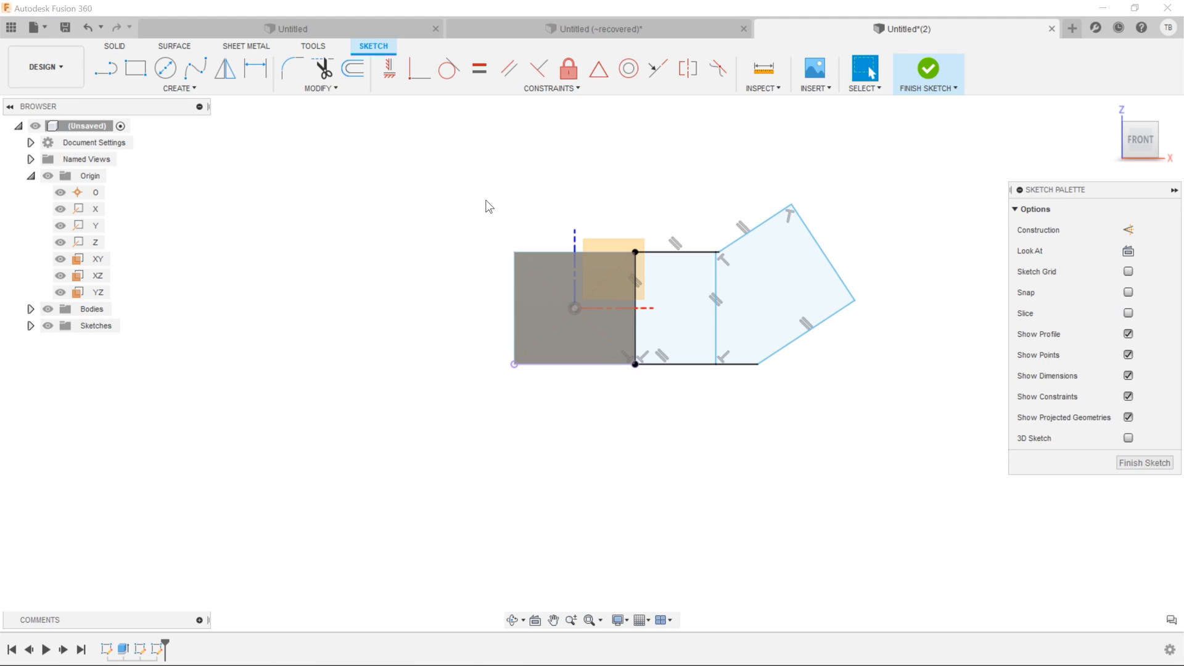
- Search 'rect' and switch to the 3-Point Rectangle tool along the angled rectangle's edge
type("rect")
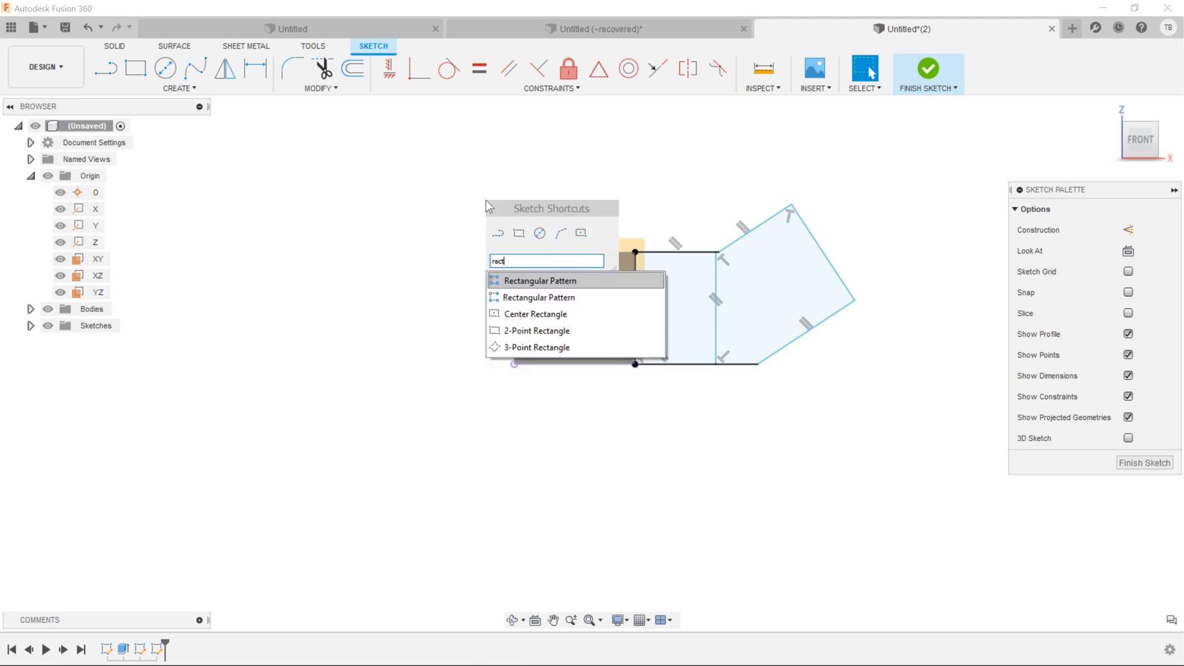
mouse_move(537, 347)
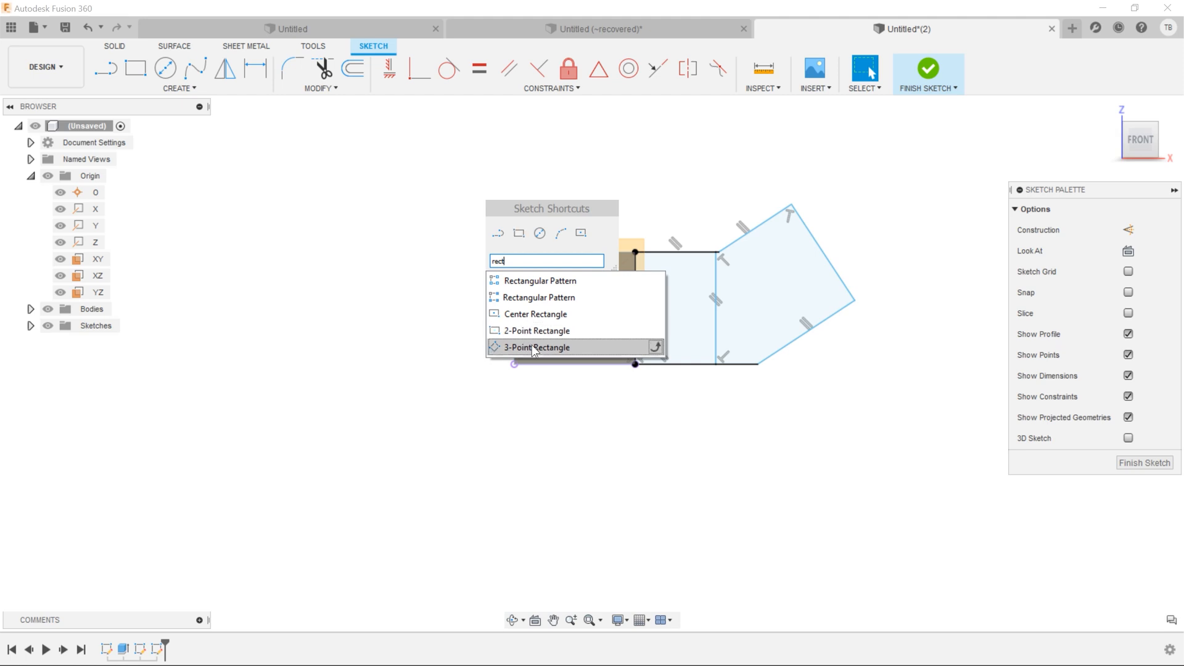
left_click(537, 347)
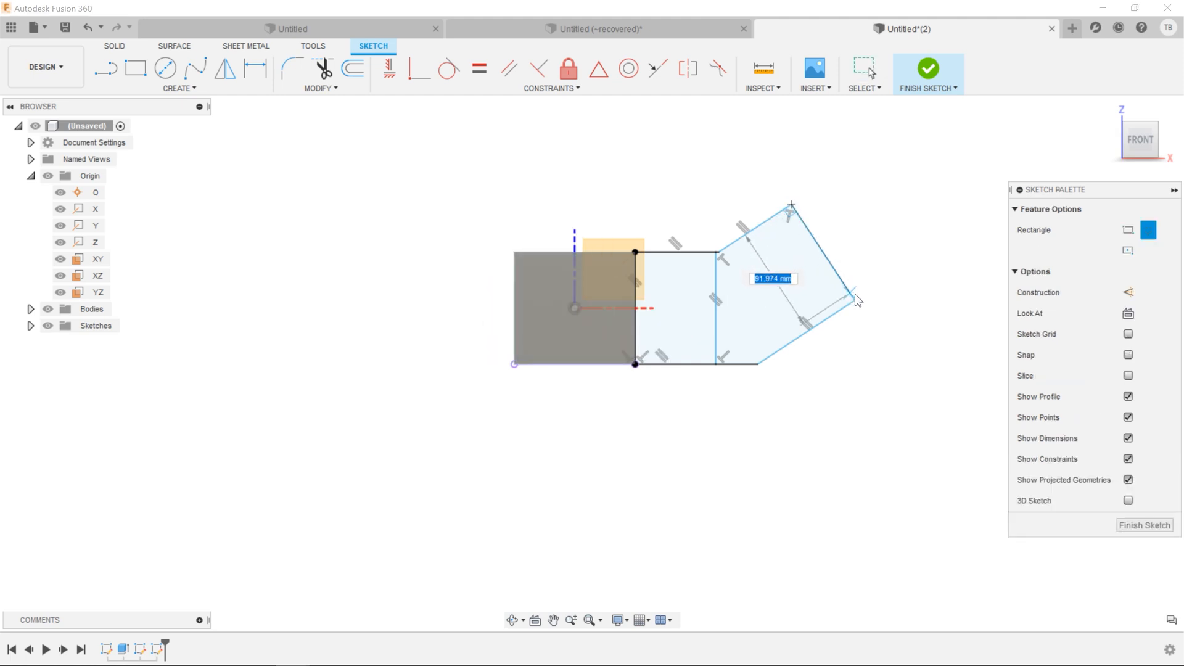